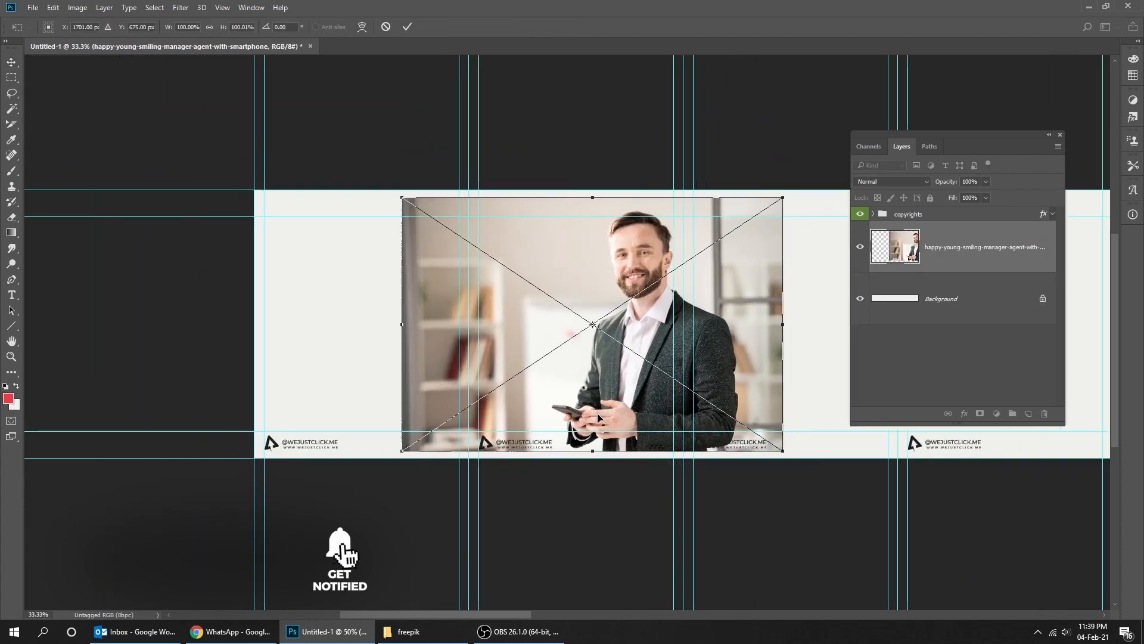
- Scale the businessman photo up with Free Transform to cover the banner's left panel
{"action": "left_click_drag", "start_coordinate": [784, 452], "coordinate": [796, 461]}
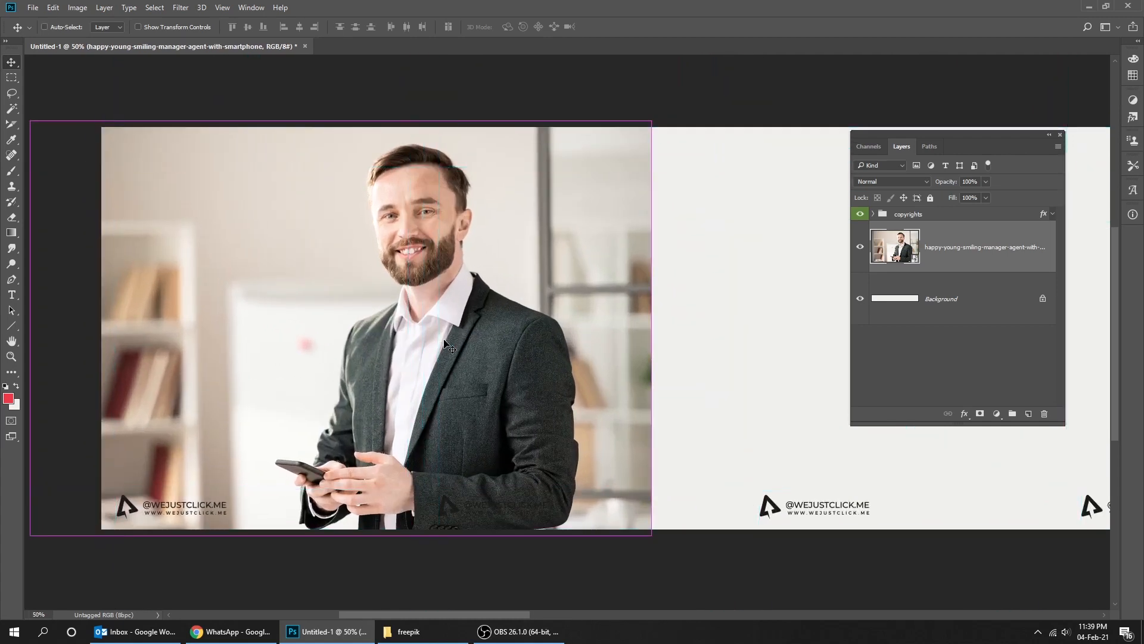
- Nudge the photo right, add a clipped Black & White adjustment, and toggle it to compare
{"action": "left_click_drag", "start_coordinate": [445, 347], "coordinate": [670, 326]}
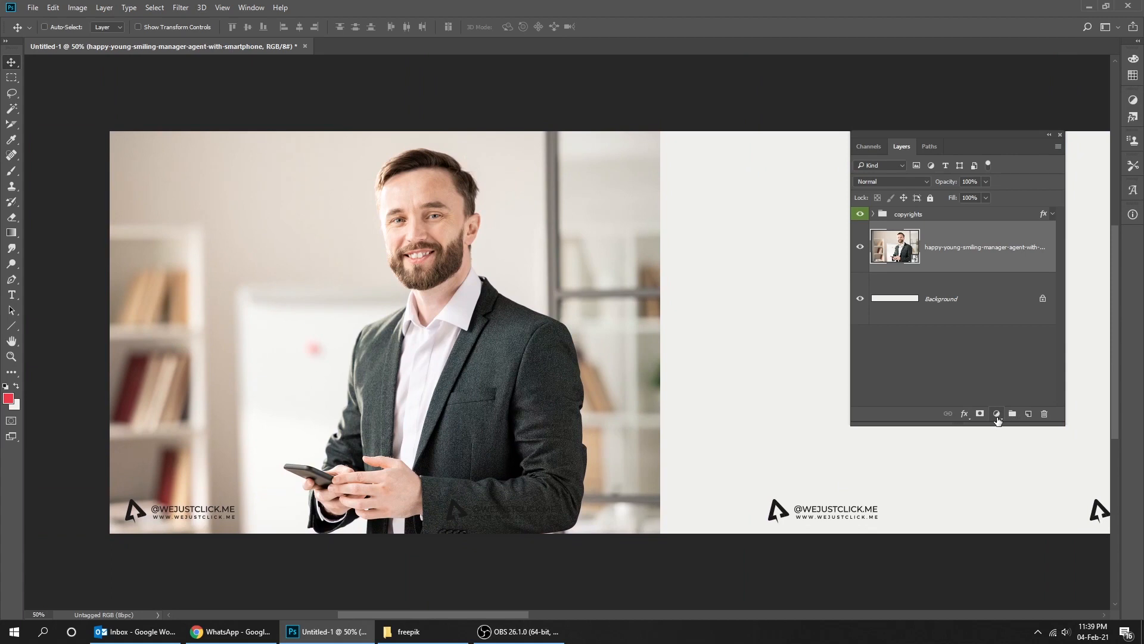
{"action": "left_click", "coordinate": [995, 414]}
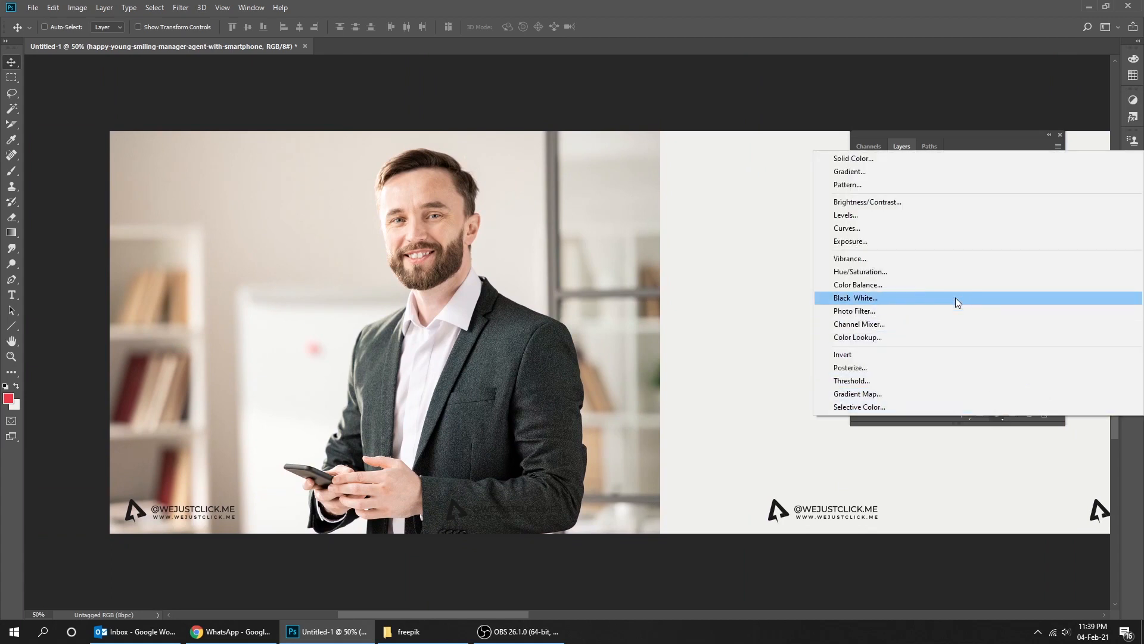
{"action": "mouse_move", "coordinate": [941, 285]}
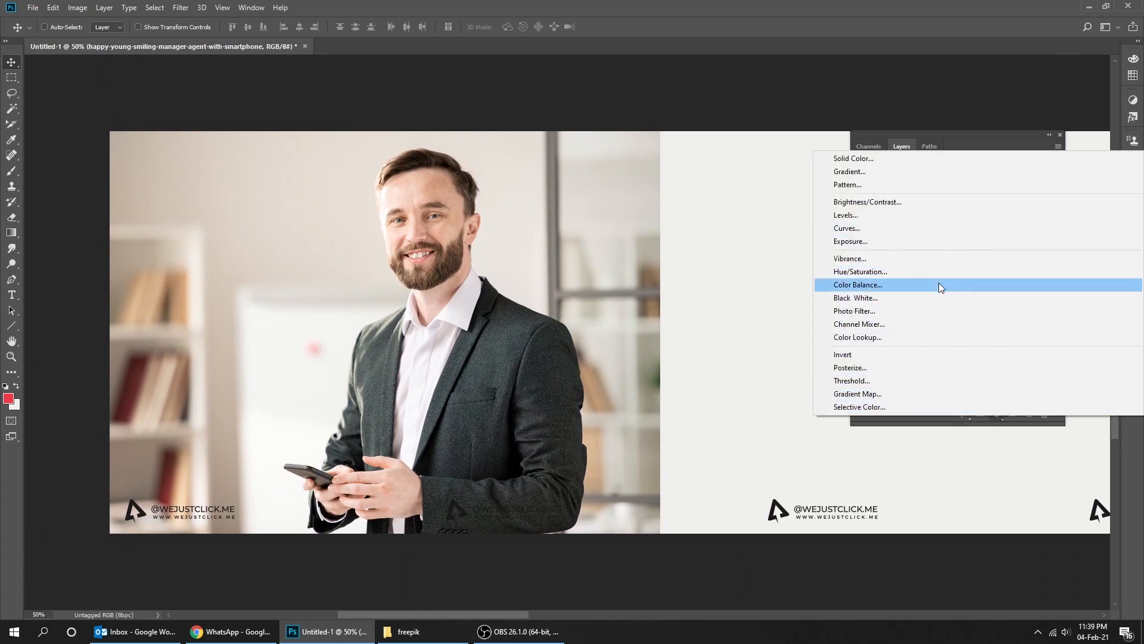
{"action": "mouse_move", "coordinate": [869, 298]}
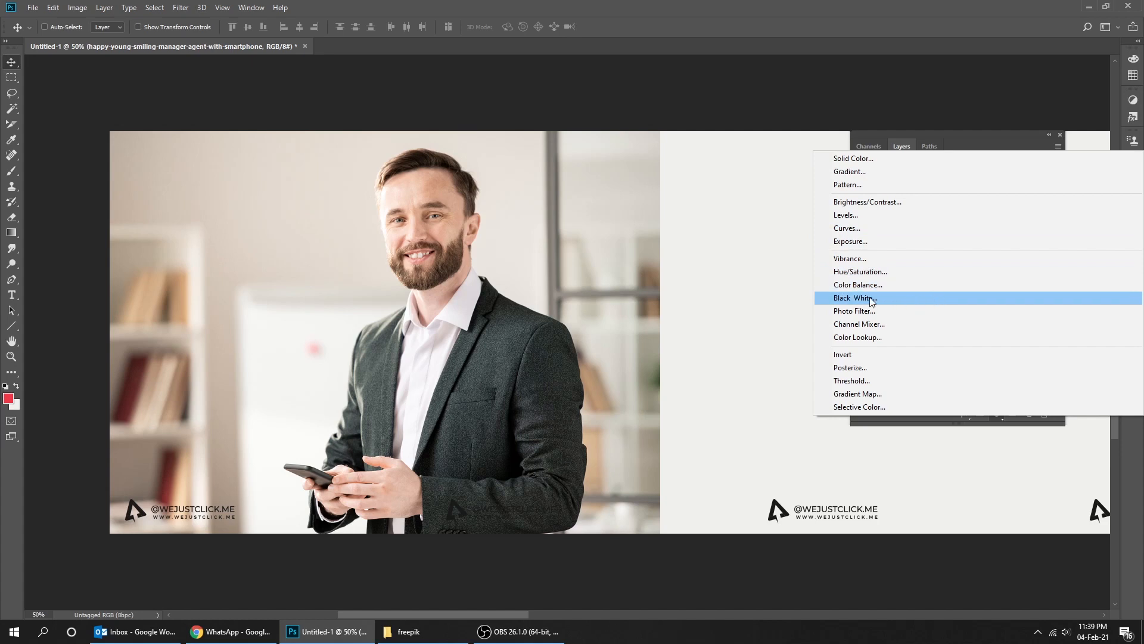
{"action": "left_click", "coordinate": [855, 298]}
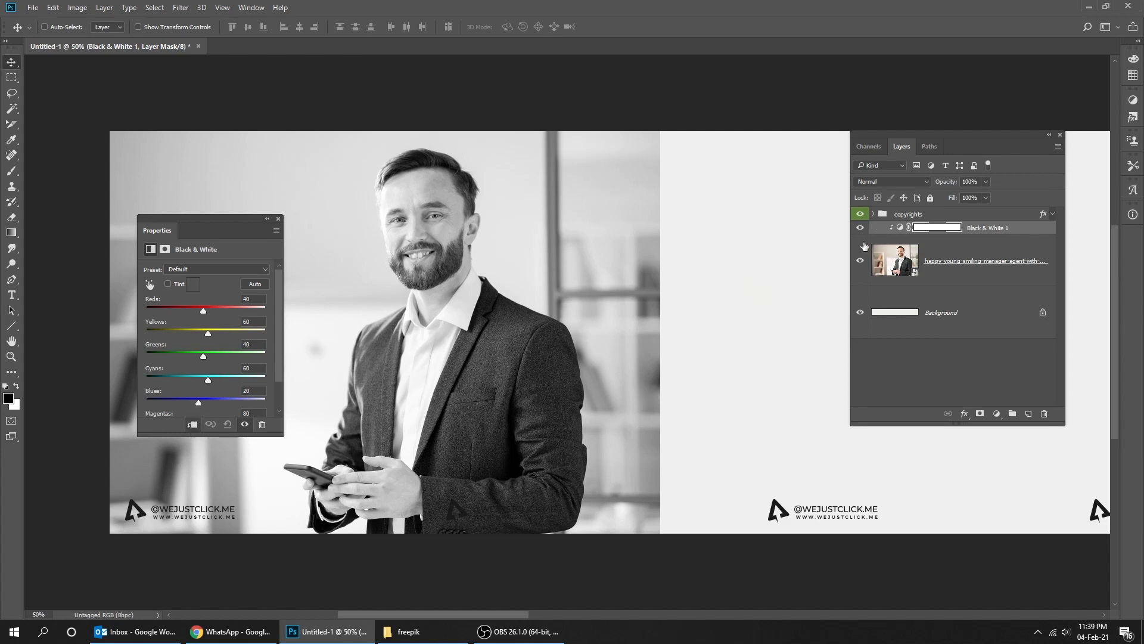
{"action": "left_click", "coordinate": [860, 230]}
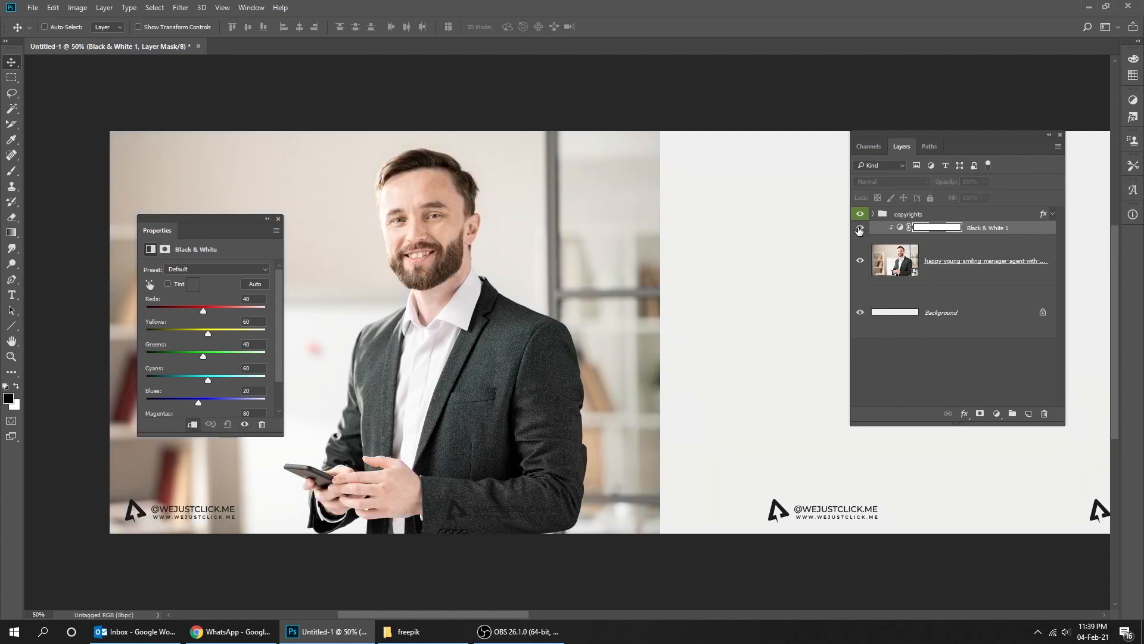
{"action": "left_click", "coordinate": [860, 228]}
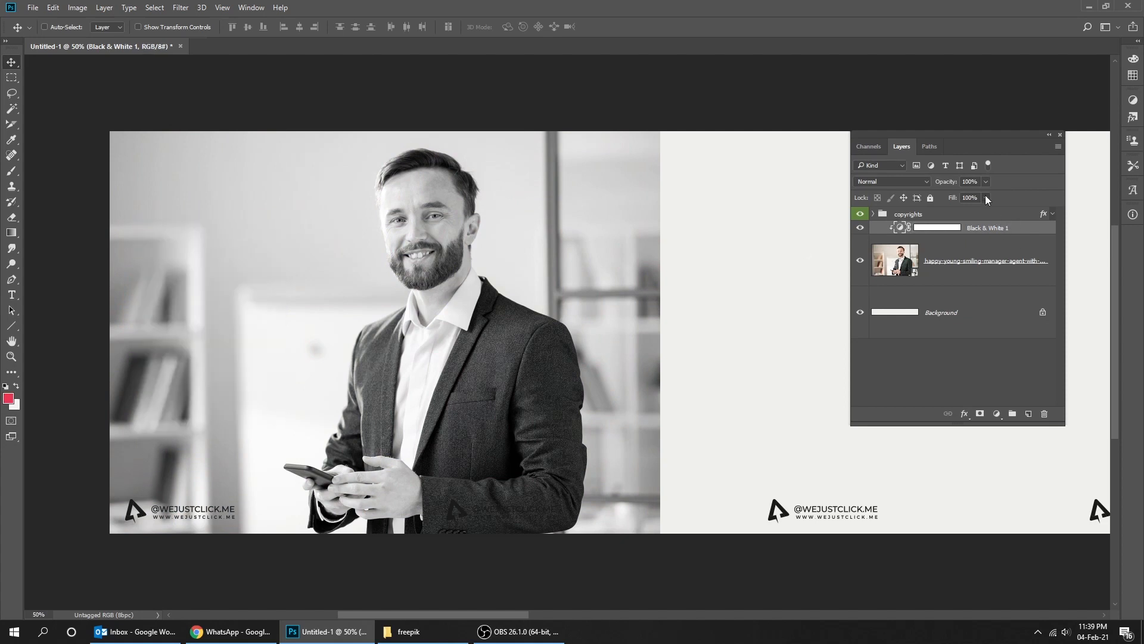
- Lower the Black & White layer's fill to 60% and toggle visibility to compare
{"action": "left_click_drag", "start_coordinate": [969, 198], "coordinate": [971, 214]}
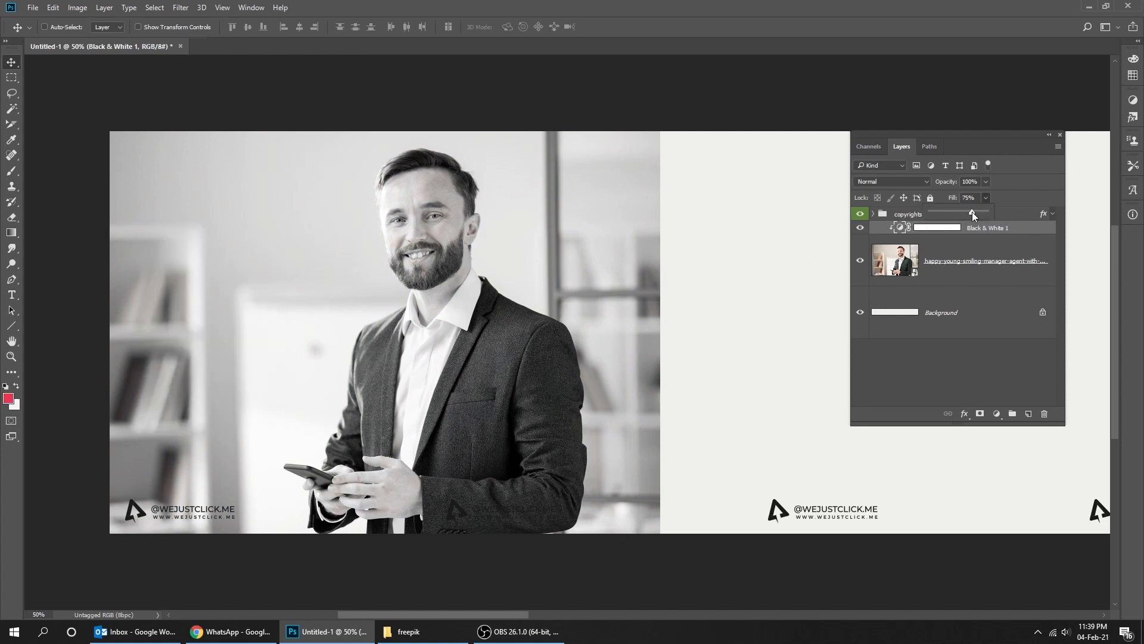
{"action": "left_click_drag", "start_coordinate": [975, 213], "coordinate": [967, 214]}
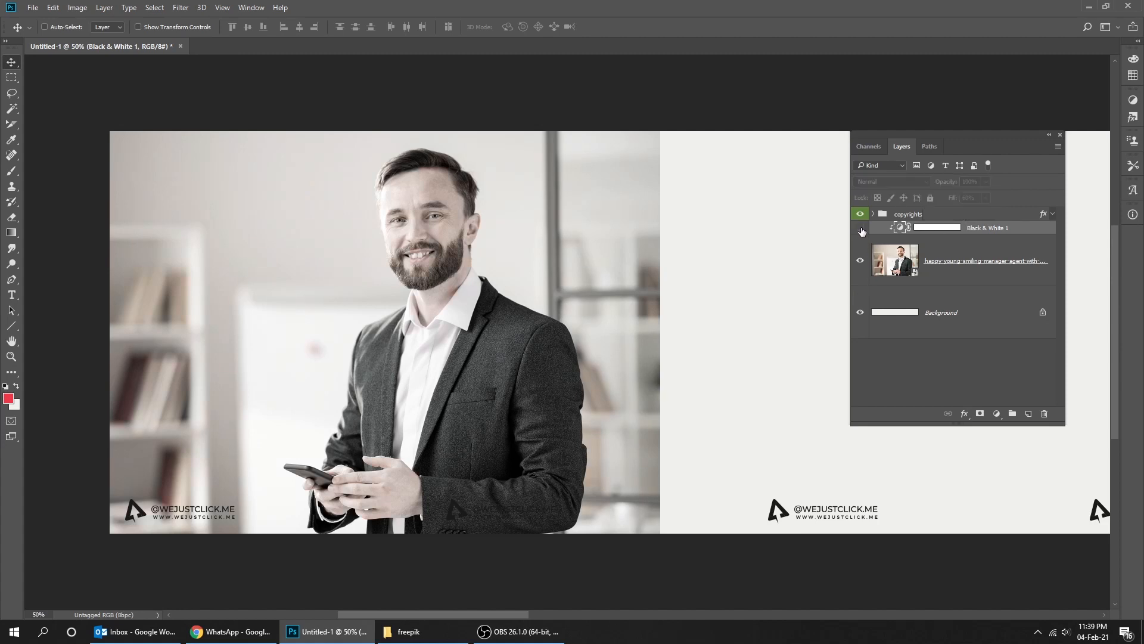
{"action": "left_click", "coordinate": [859, 227]}
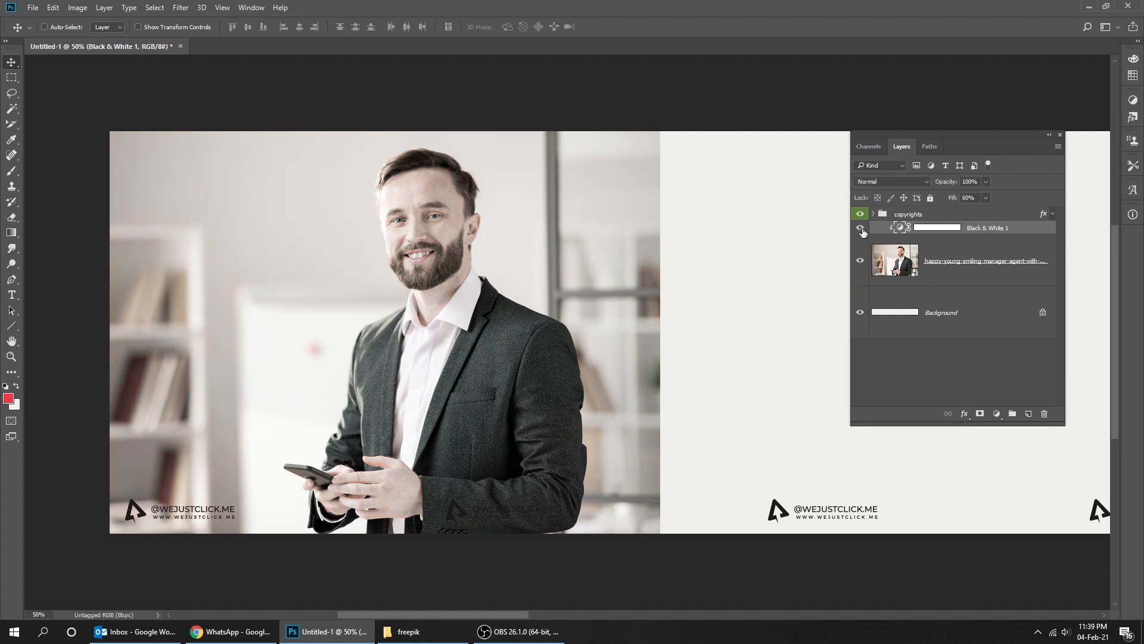
{"action": "left_click", "coordinate": [996, 414]}
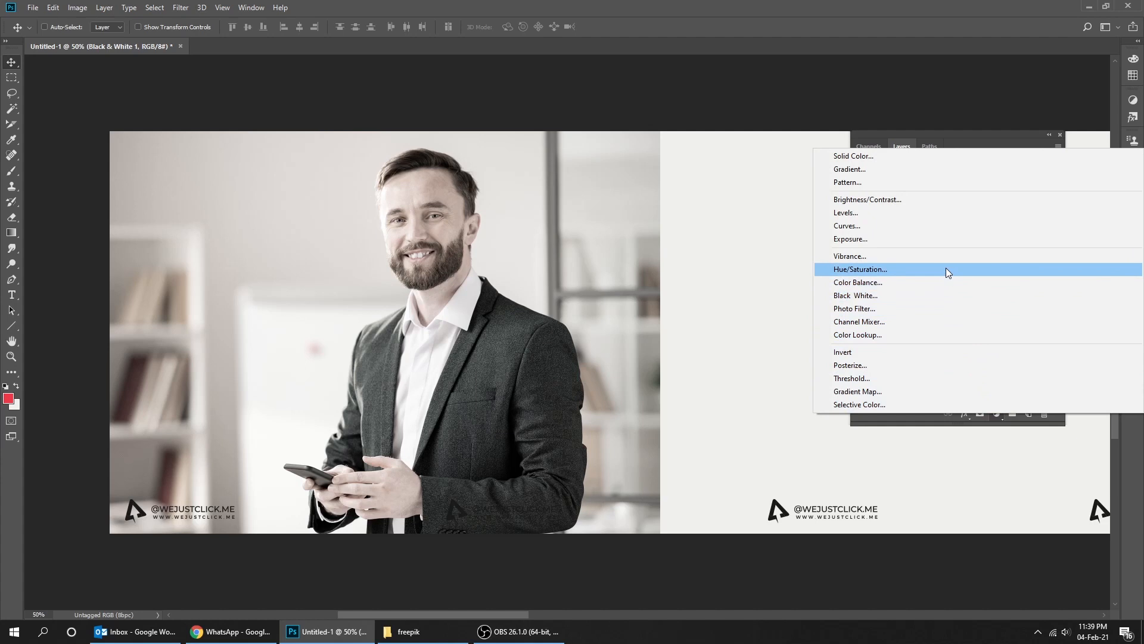
- Add a Hue/Saturation adjustment and shift hue and saturation for a vivid orange-green cast
{"action": "left_click", "coordinate": [859, 269]}
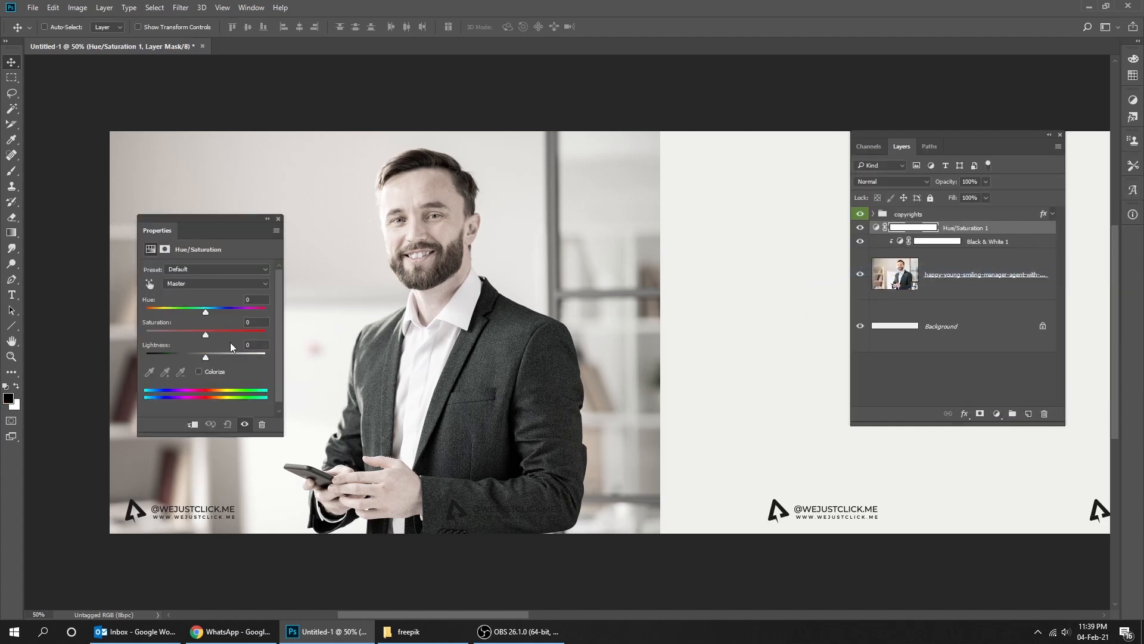
{"action": "left_click_drag", "start_coordinate": [205, 334], "coordinate": [264, 334]}
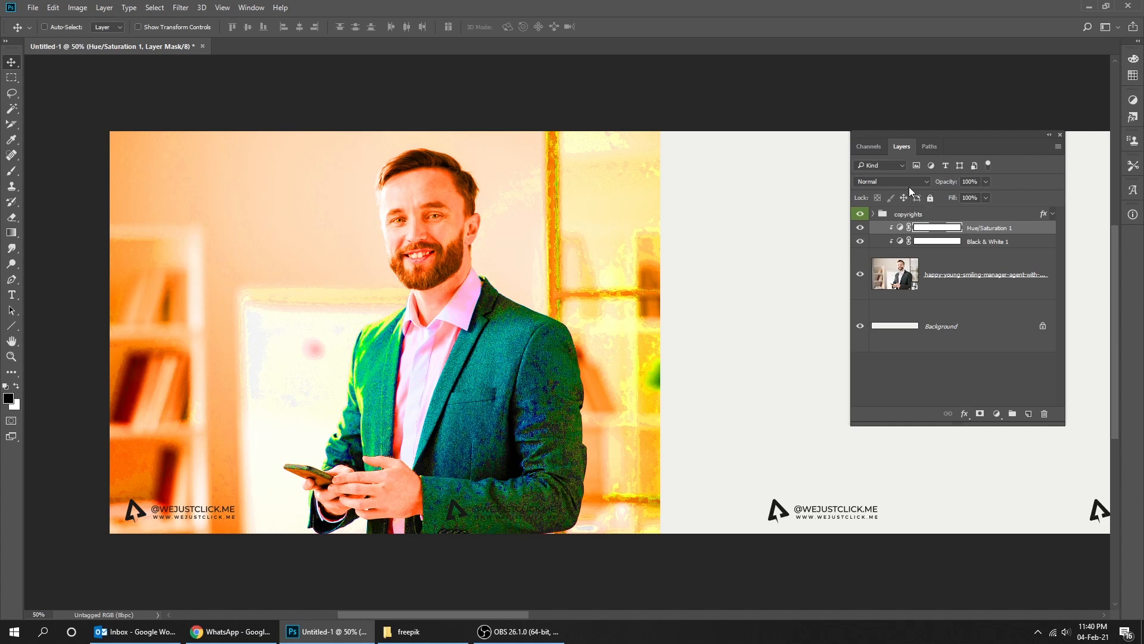
- Set the Hue/Saturation layer to Color Burn at about 8% fill and compare
{"action": "left_click", "coordinate": [892, 181]}
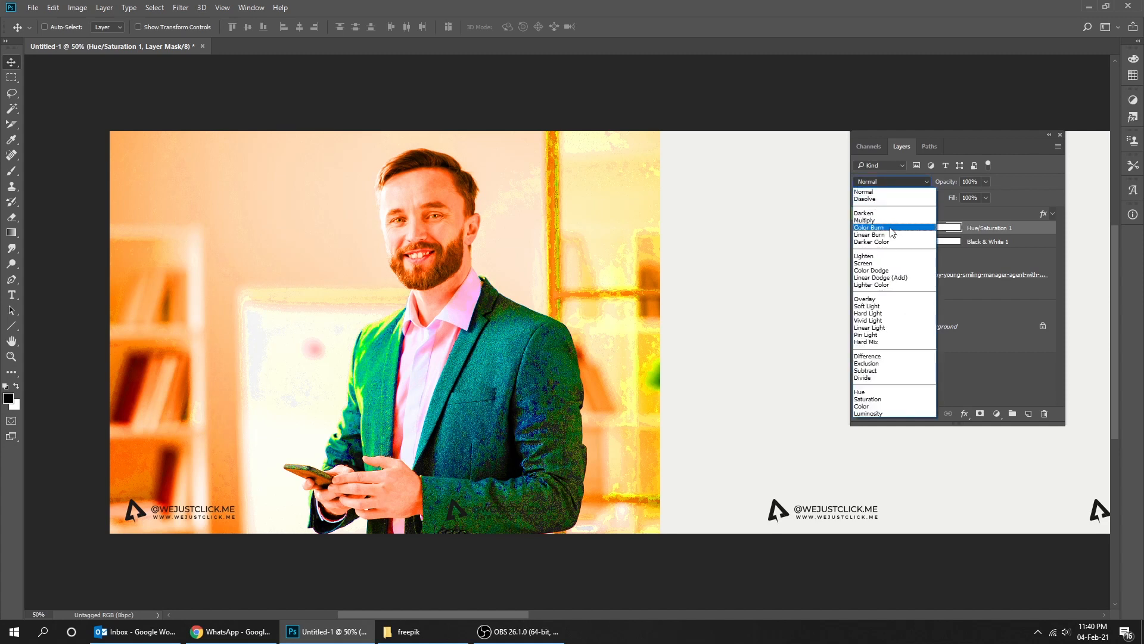
{"action": "left_click", "coordinate": [869, 227]}
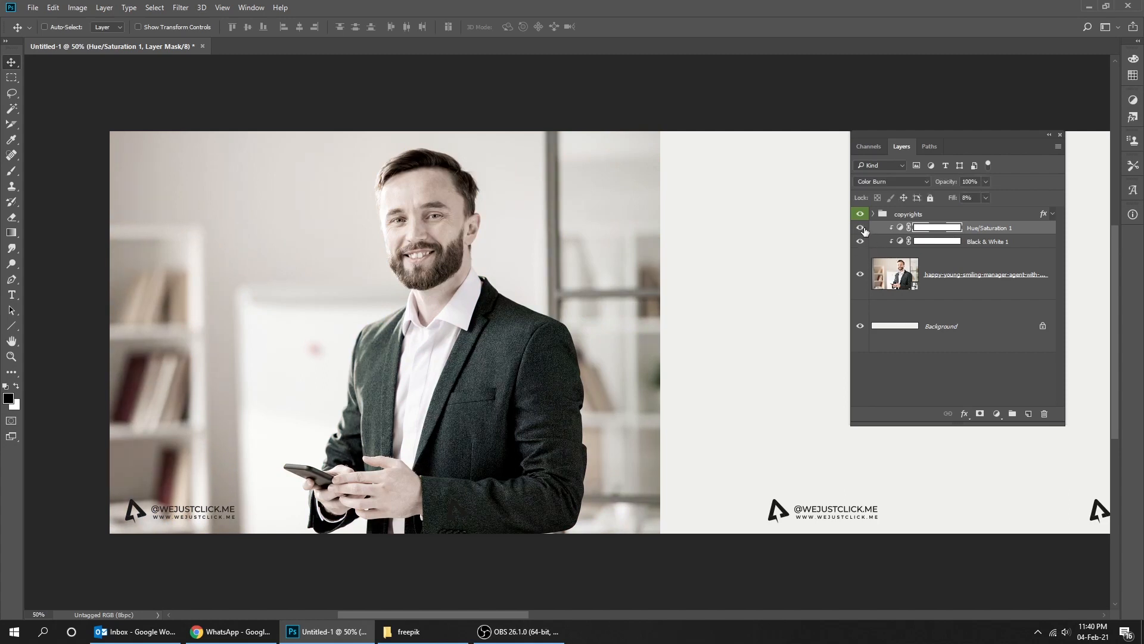
{"action": "left_click", "coordinate": [859, 228]}
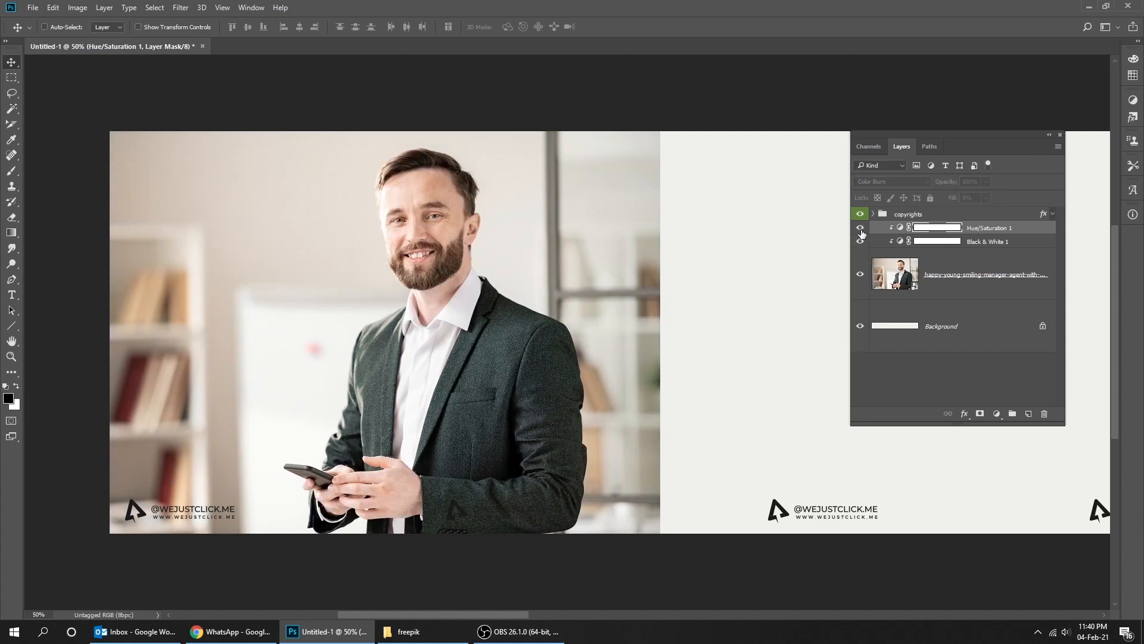